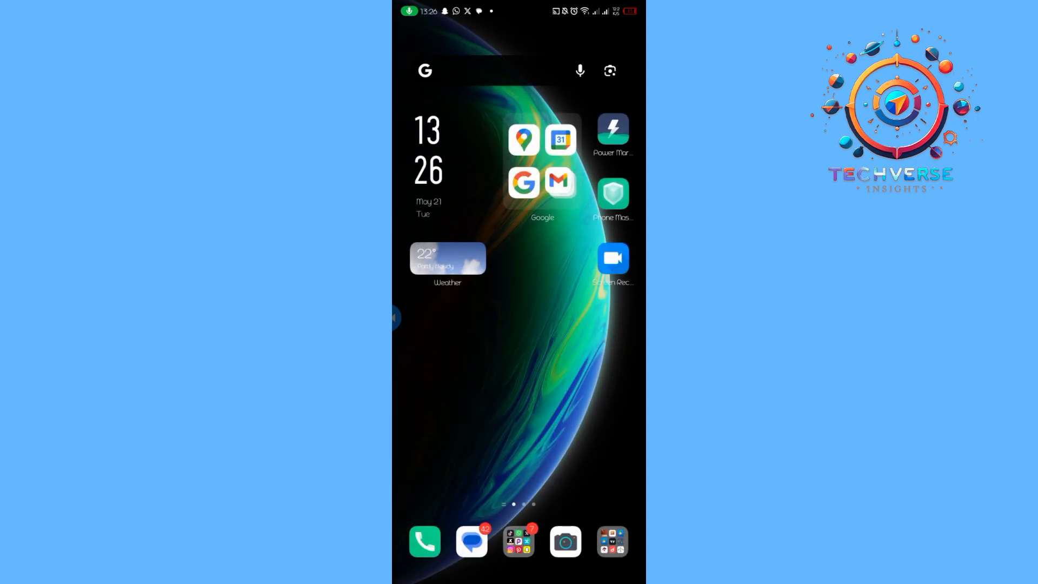
- Launch Google Maps from the Google folder and reach Settings through the profile avatar menu
{"action": "left_click", "coordinate": [524, 138]}
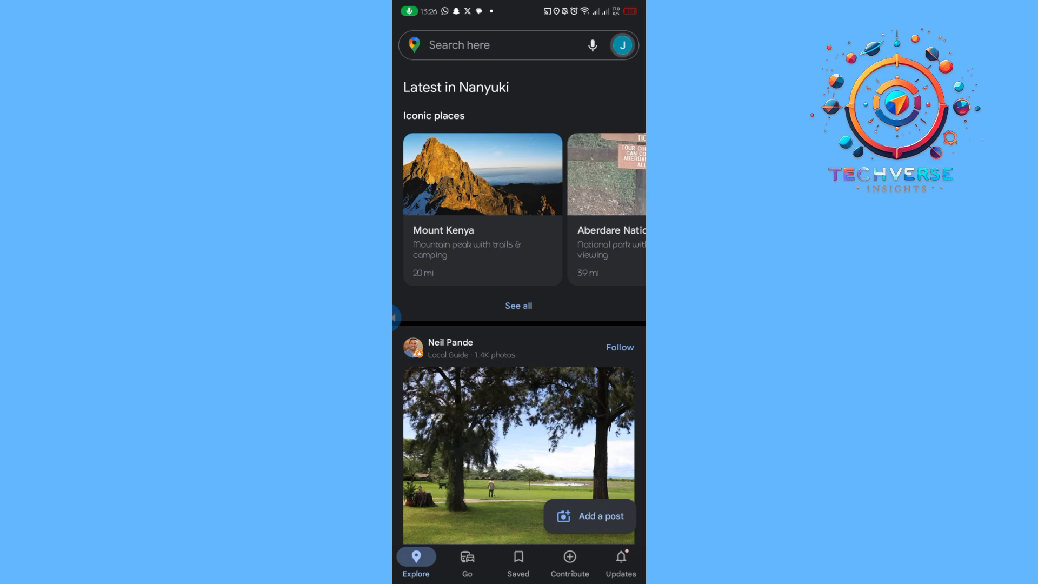
{"action": "left_click", "coordinate": [621, 45]}
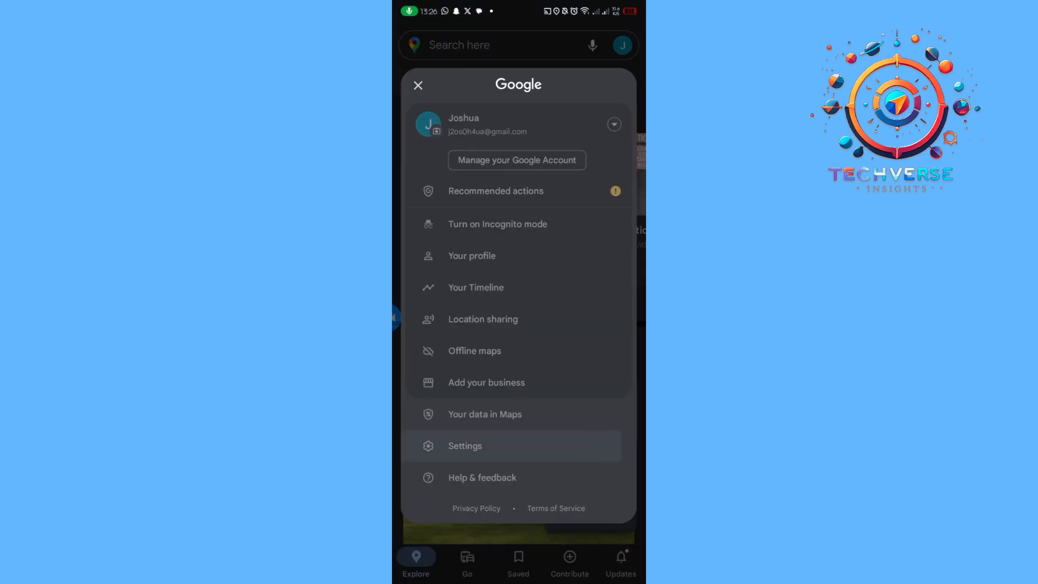
{"action": "left_click", "coordinate": [465, 445]}
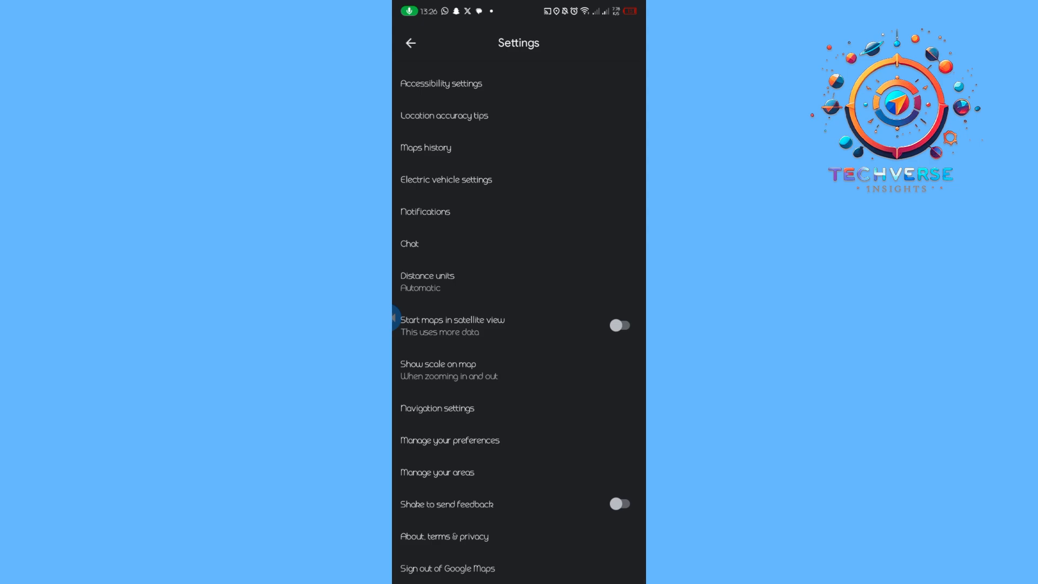
- Open Navigation settings and scroll down to the Driving options with the Speedometer toggle
{"action": "left_click", "coordinate": [436, 407]}
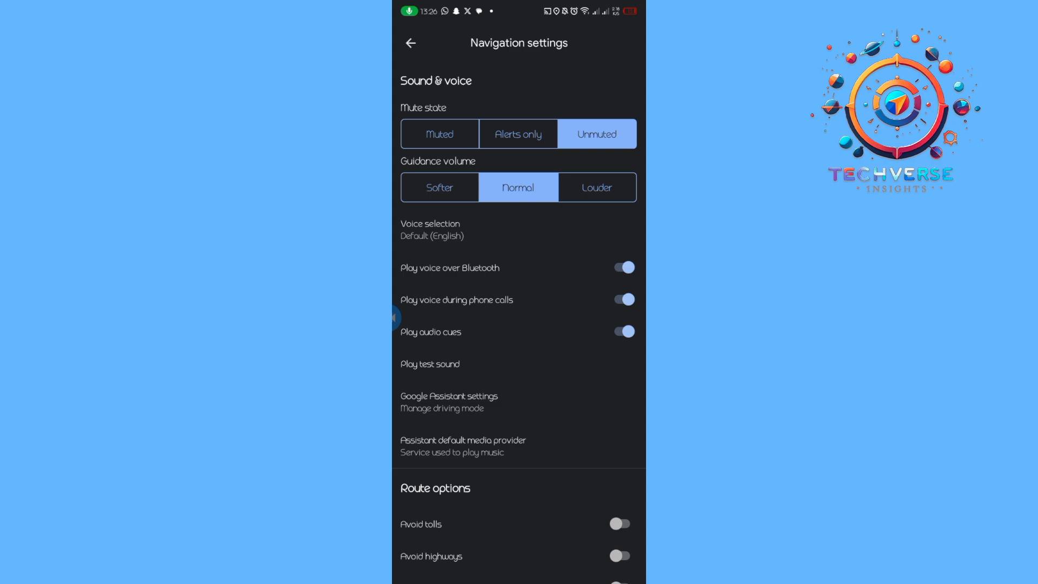
{"action": "scroll", "scroll_direction": "down", "scroll_amount": 3}
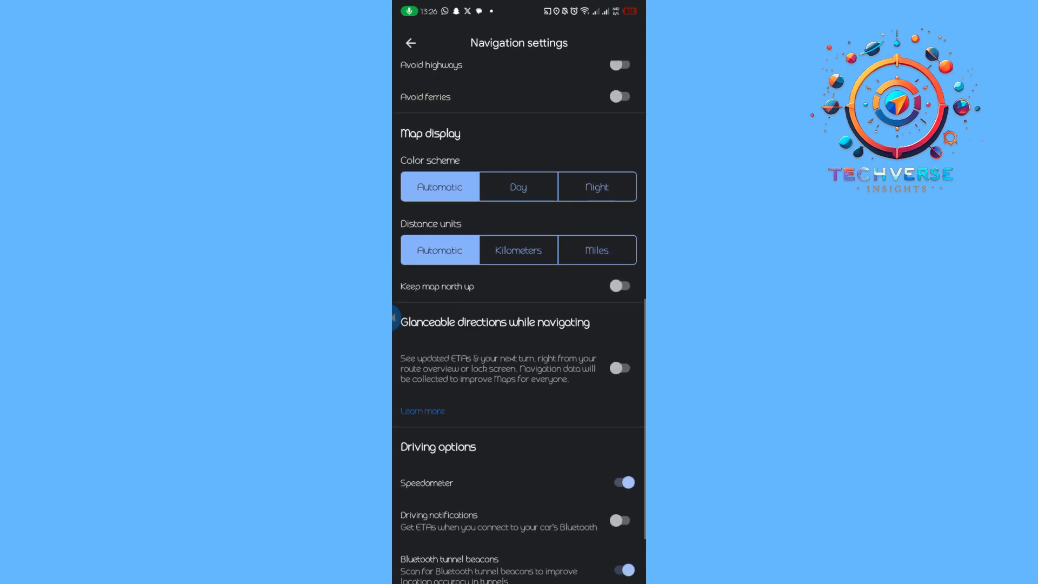